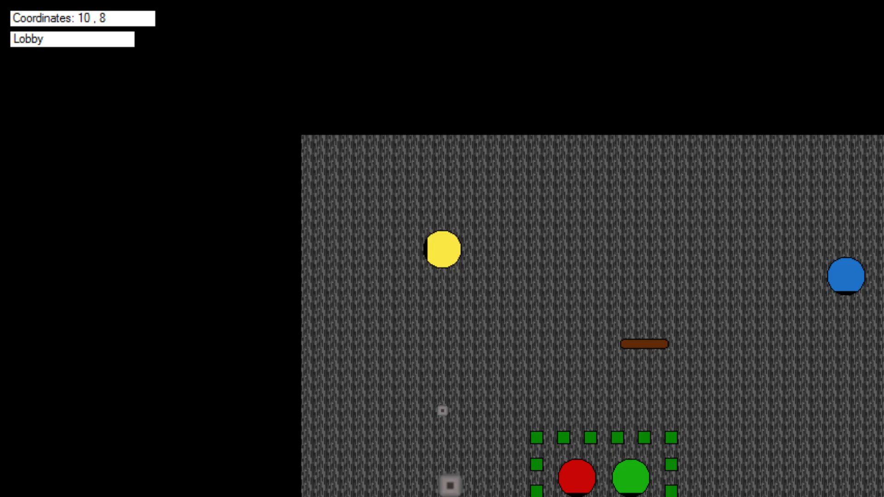
- Walk the player from 10,8 to 25,12 across the Lobby as more players join
{"action": "scroll", "scroll_direction": "right", "scroll_amount": 3}
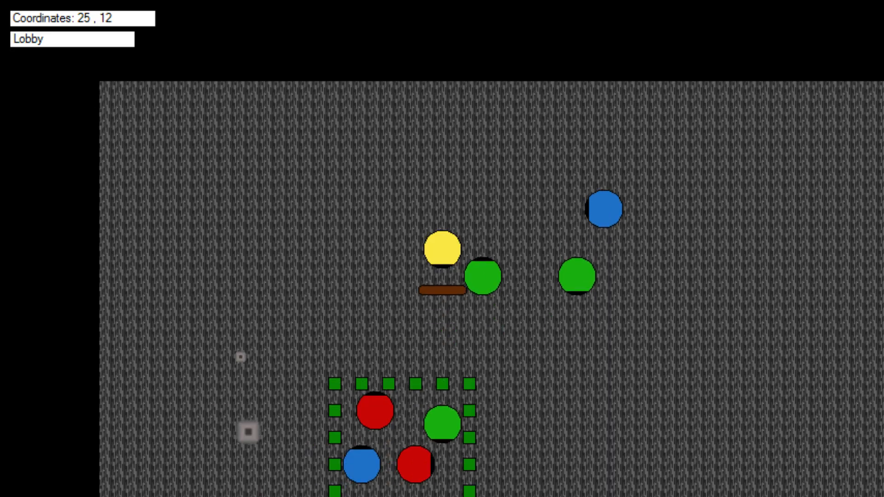
- Walk the yellow player to 22,25 beside the coloured players near the fence
{"action": "scroll", "scroll_direction": "down", "scroll_amount": 3}
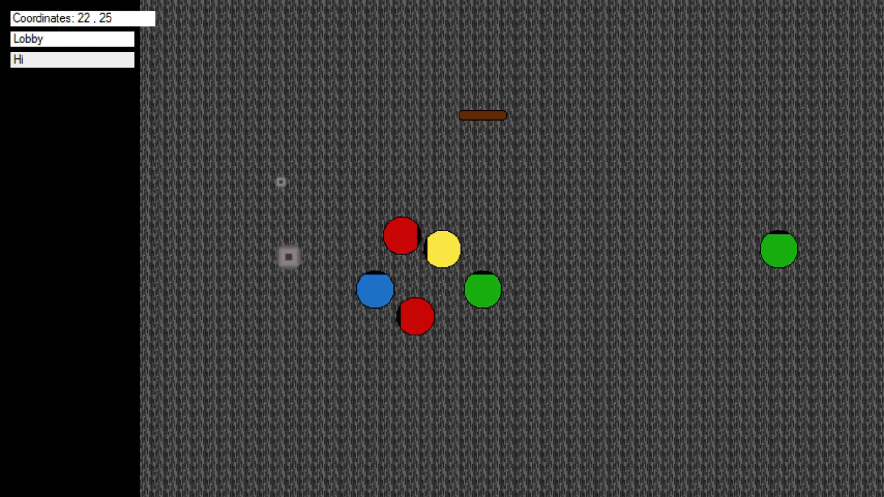
- Send the chat messages 'im Bob!' and 'asd' to the nearby players
{"action": "type", "text": "im Bob!"}
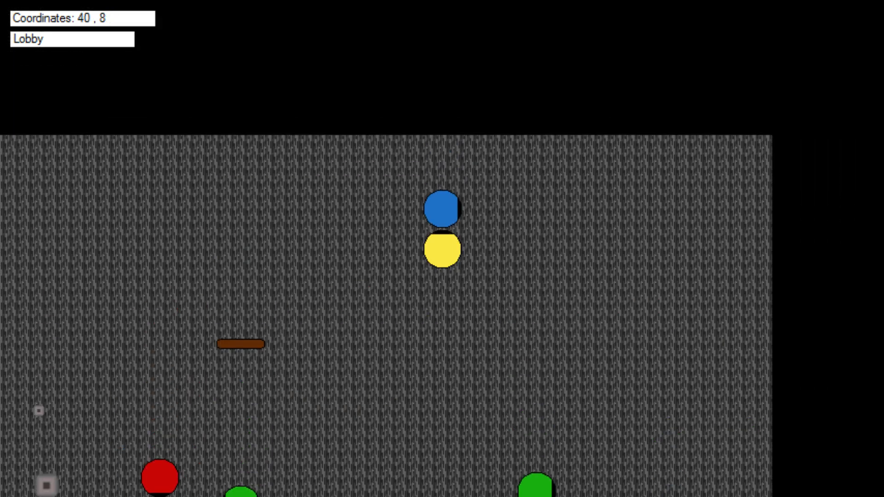
{"action": "type", "text": "asd"}
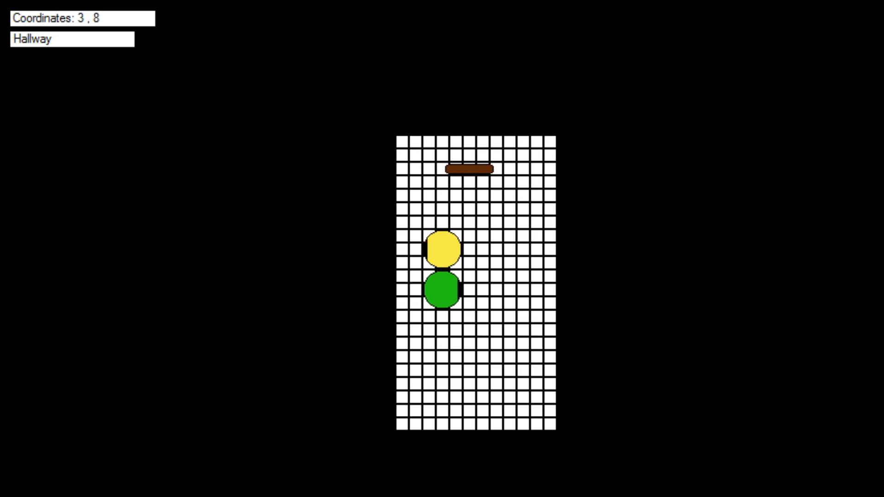
- Walk left through the Lobby doorway to load the Hallway map
{"action": "key", "text": "ArrowLeft"}
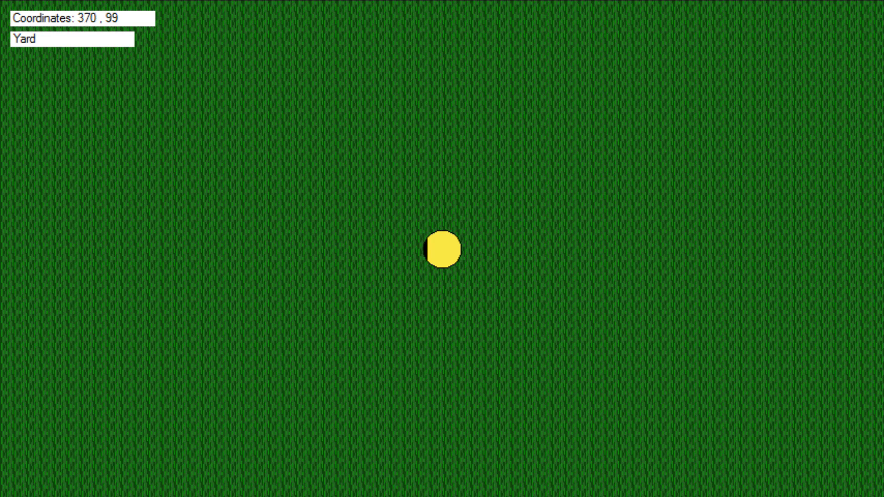
{"action": "mouse_move", "coordinate": [442, 249]}
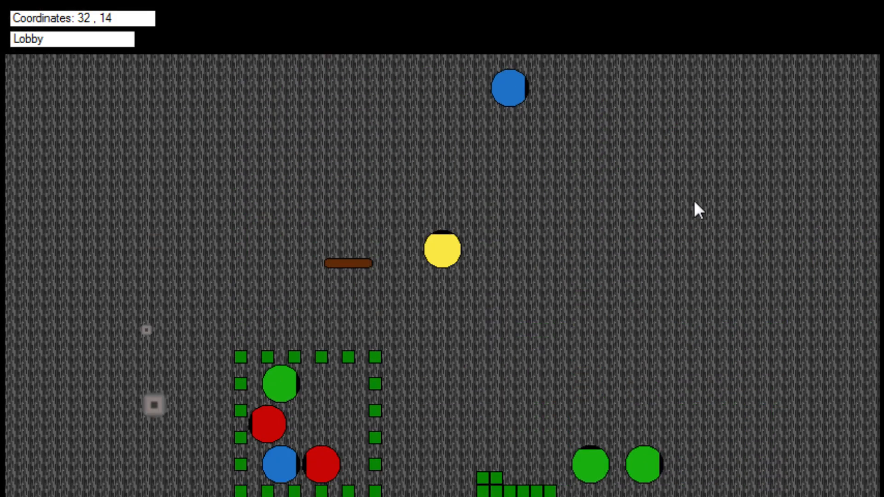
{"action": "mouse_move", "coordinate": [352, 305]}
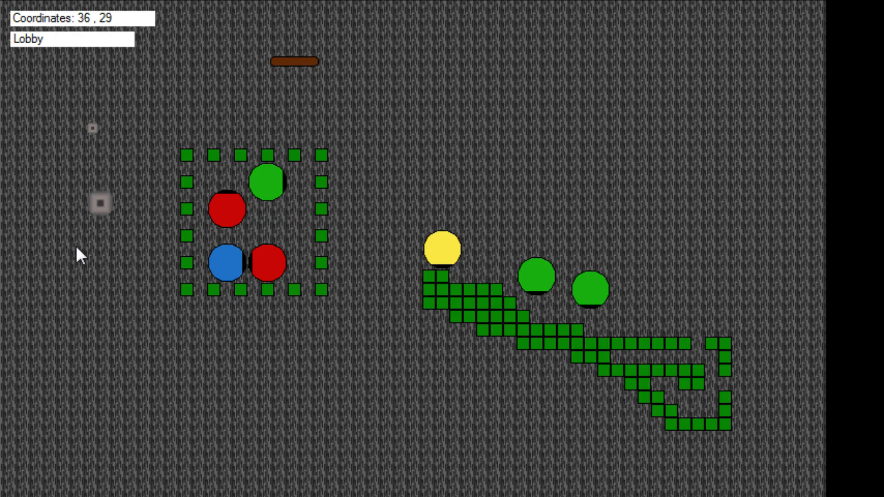
{"action": "mouse_move", "coordinate": [98, 93]}
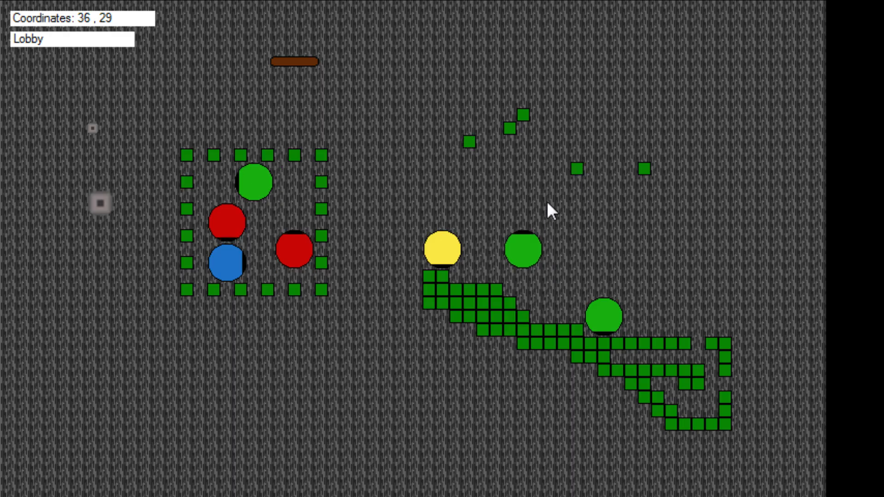
{"action": "mouse_move", "coordinate": [388, 111]}
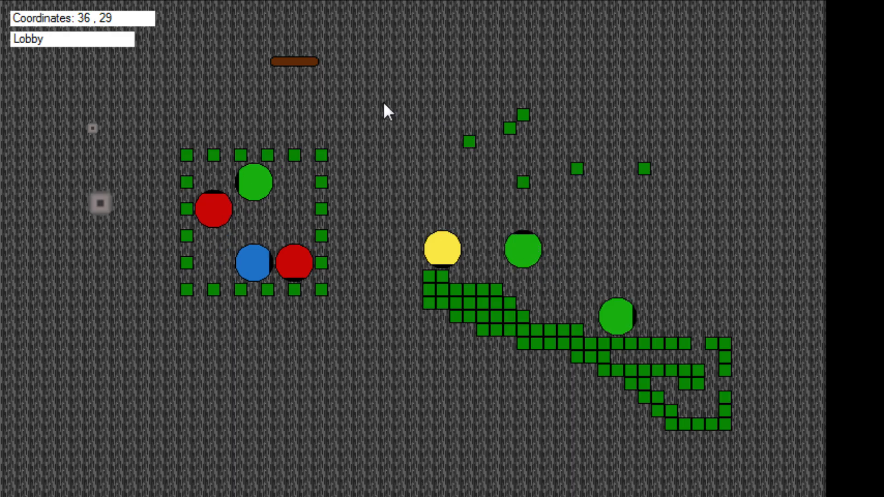
{"action": "mouse_move", "coordinate": [671, 206]}
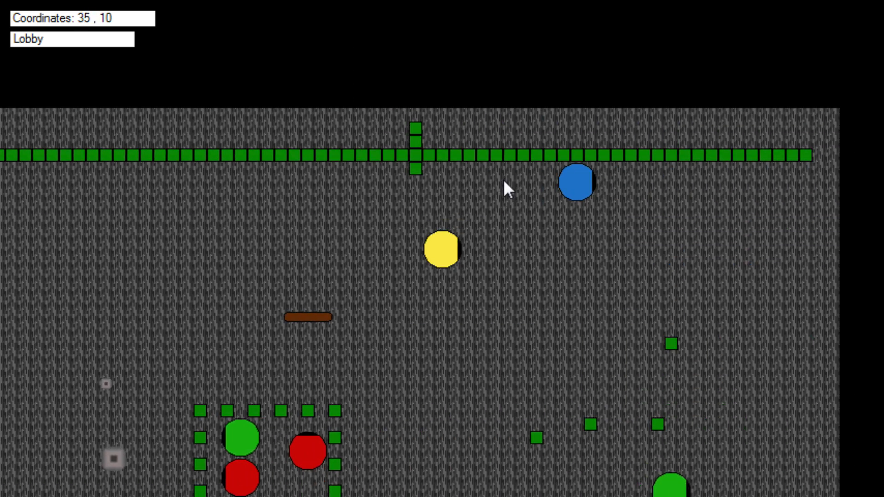
- Walk the yellow player past the NPCs and the fenced group of coloured characters
{"action": "scroll", "scroll_direction": "down", "scroll_amount": 3}
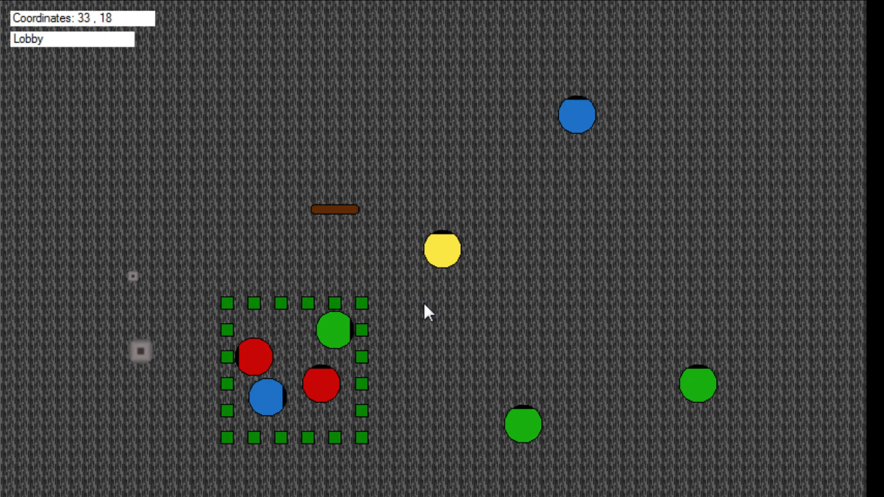
{"action": "scroll", "scroll_direction": "down", "scroll_amount": 3}
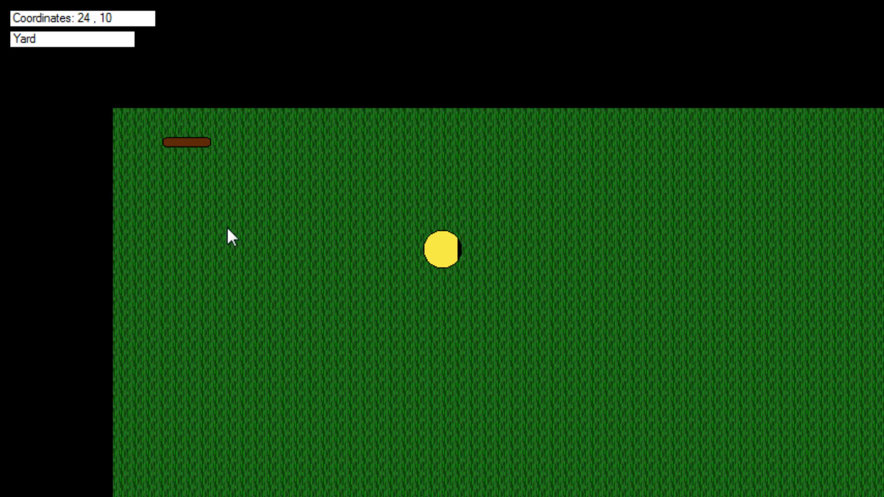
{"action": "mouse_move", "coordinate": [250, 147]}
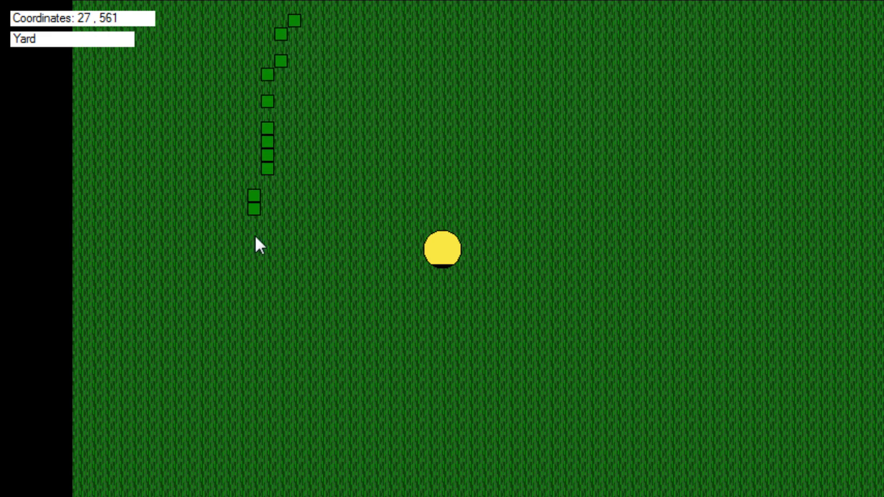
{"action": "mouse_move", "coordinate": [316, 445]}
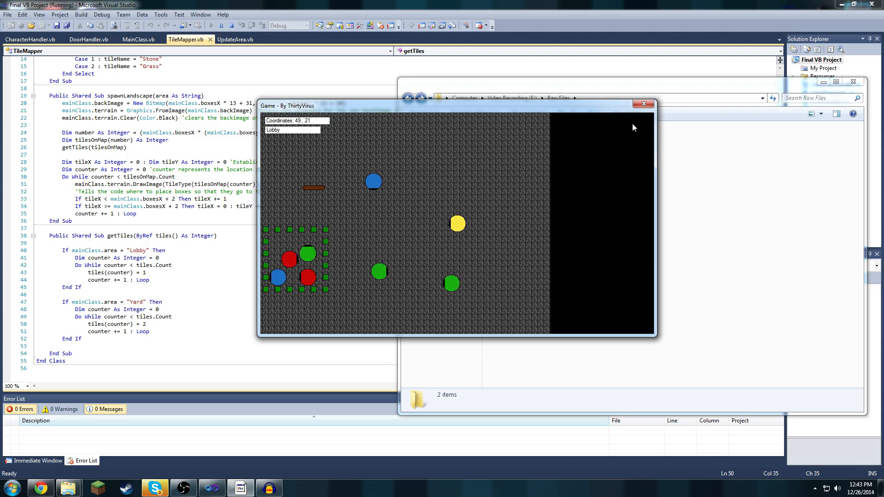
- Close the running game window with its red X button
{"action": "left_click", "coordinate": [643, 103]}
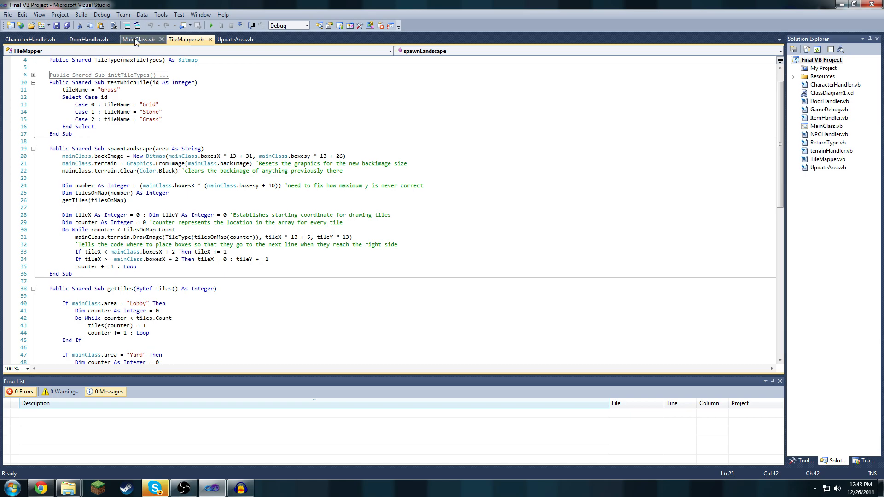
- Review MainClass.vb with the line-128 flicker test comments unfolded, then view CharacterHandler.vb
{"action": "left_click", "coordinate": [138, 39]}
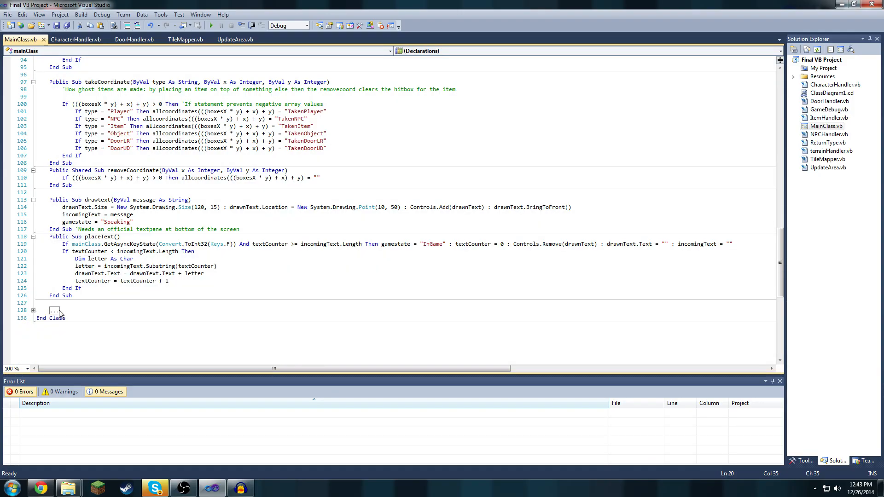
{"action": "left_click", "coordinate": [33, 311]}
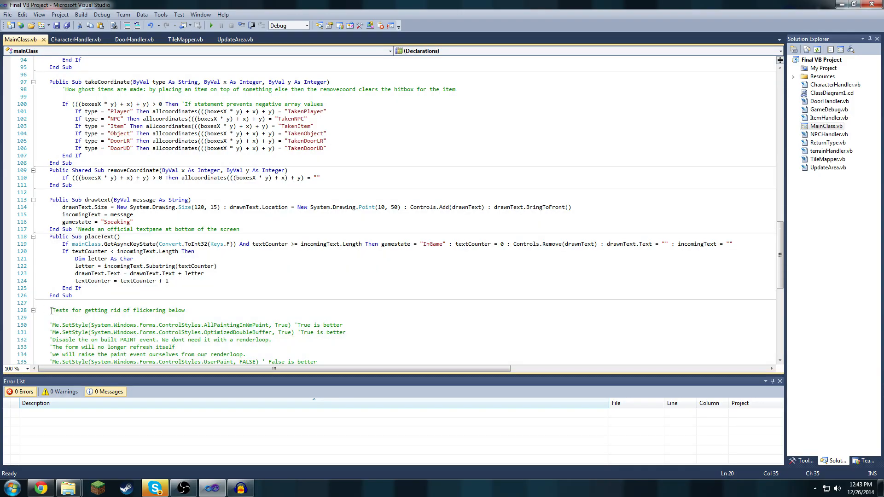
{"action": "left_click", "coordinate": [34, 310]}
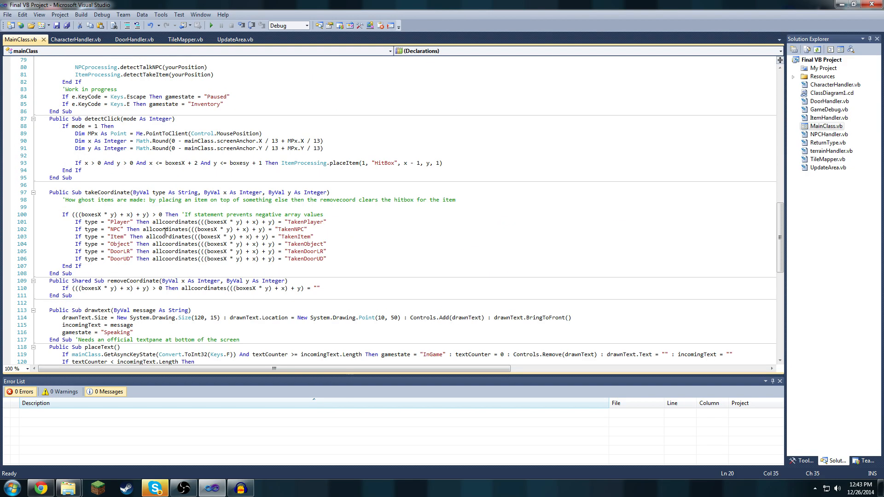
{"action": "left_click", "coordinate": [75, 39]}
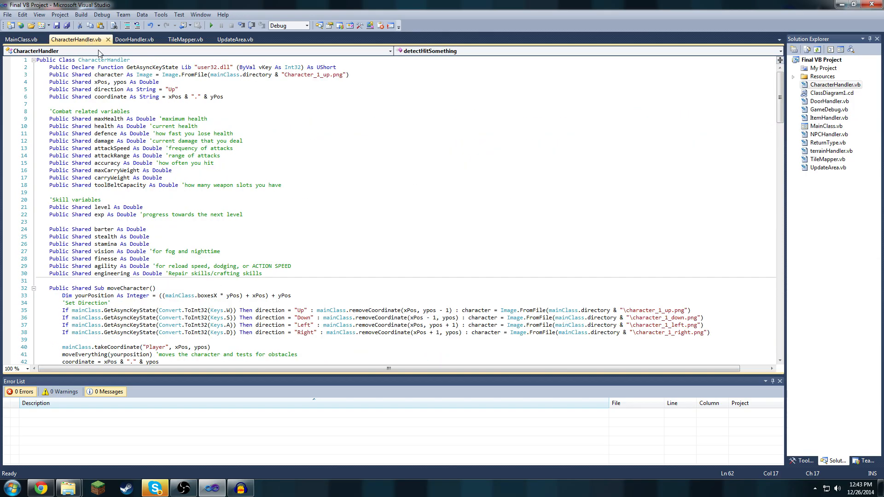
- Scroll through CharacterHandler's detectHitSomething code and unfold the moveEverything routine
{"action": "scroll", "scroll_direction": "down", "scroll_amount": 3}
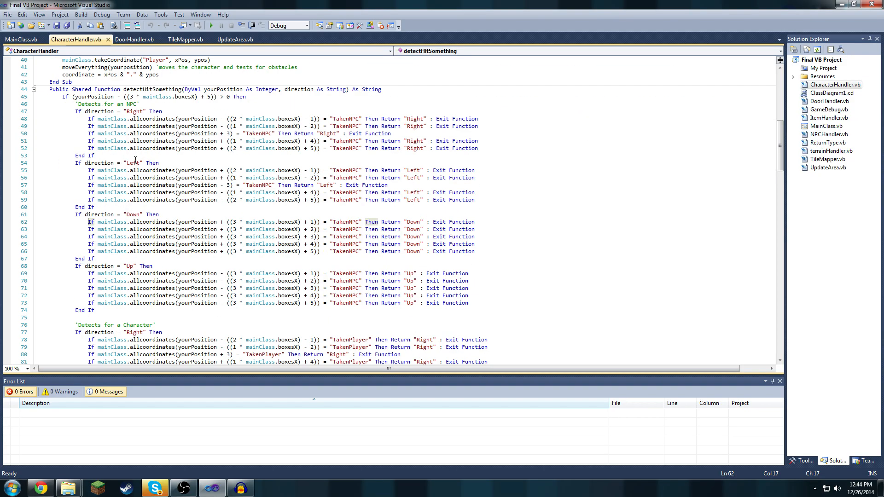
{"action": "scroll", "scroll_direction": "down", "scroll_amount": 3}
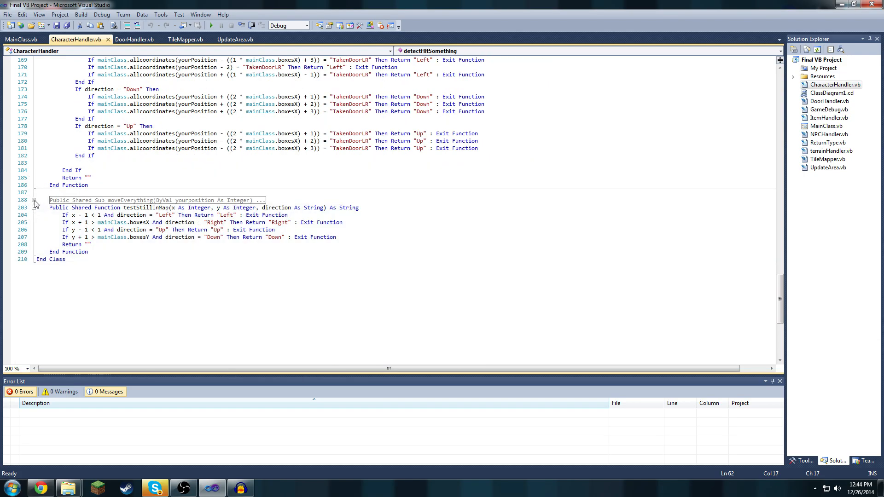
{"action": "left_click", "coordinate": [134, 39]}
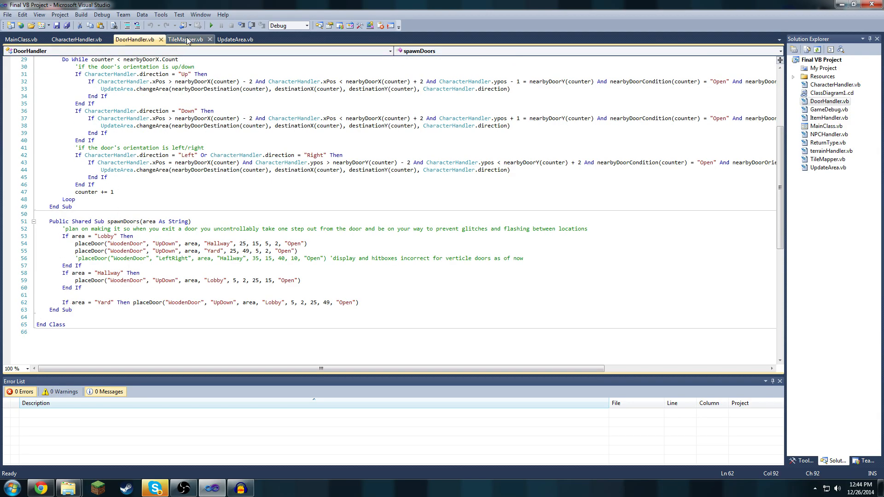
- View the TileMapper.vb landscape code, then the UpdateArea.vb file
{"action": "left_click", "coordinate": [186, 38]}
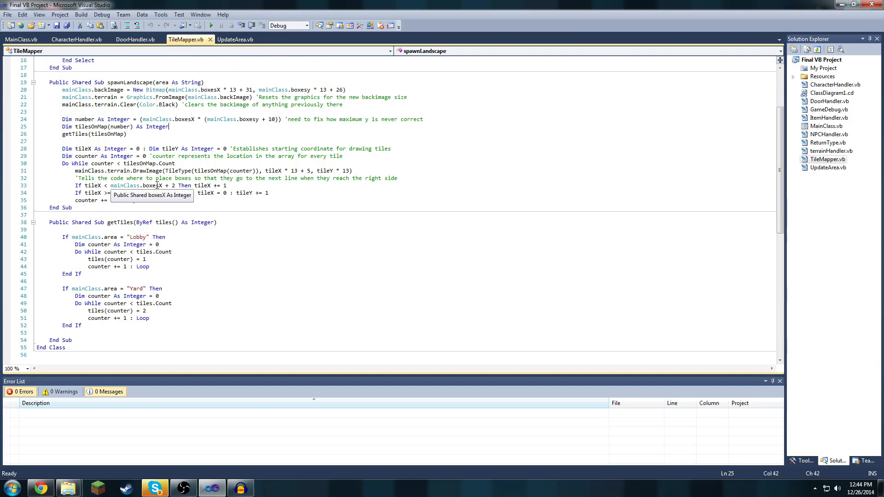
{"action": "left_click", "coordinate": [235, 39]}
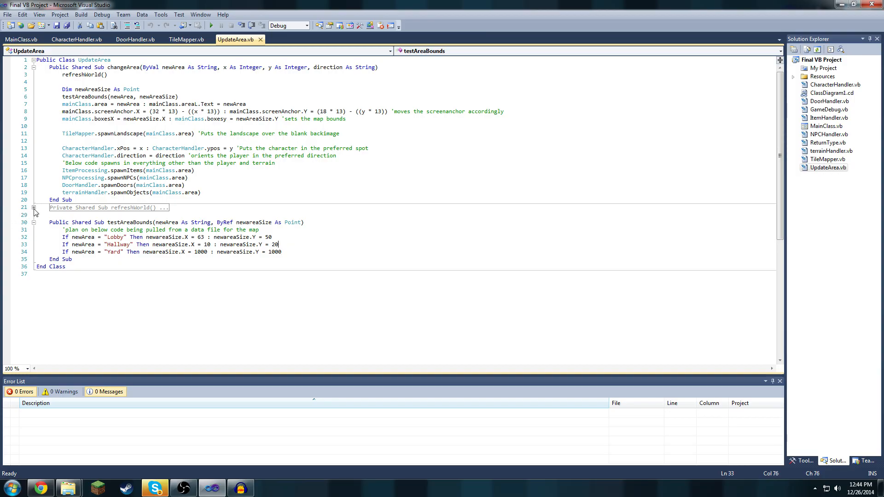
- Open NPCHandler.vb from Solution Explorer to view the NPCprocessing class
{"action": "left_click", "coordinate": [34, 207]}
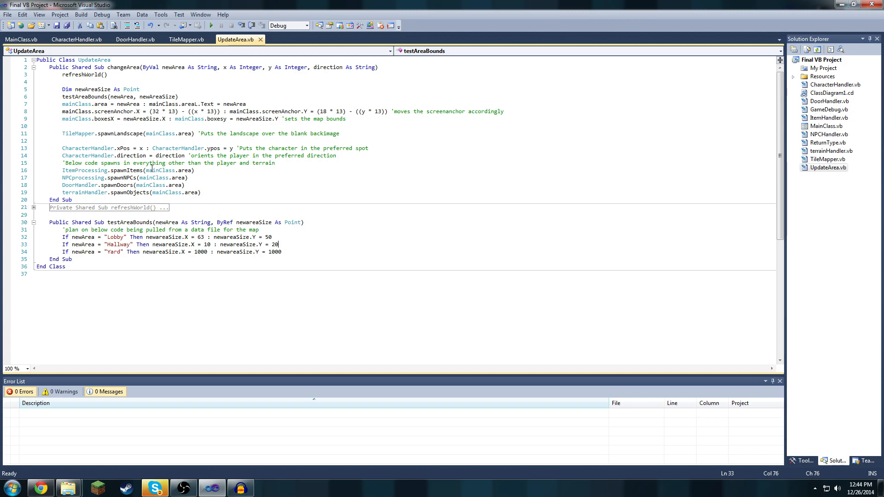
{"action": "mouse_move", "coordinate": [272, 185]}
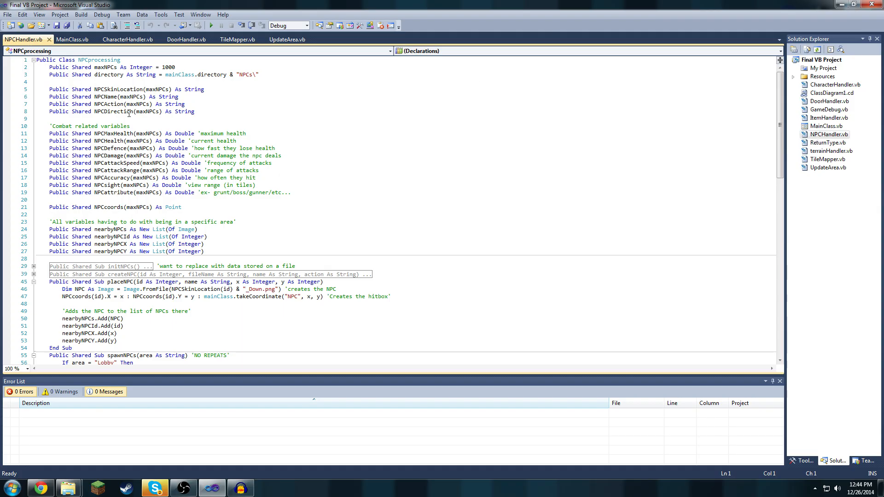
- Scroll down NPCHandler.vb past spawnNPCs and unfold the NPCPointTowardsPlayer routine
{"action": "scroll", "scroll_direction": "down", "scroll_amount": 3}
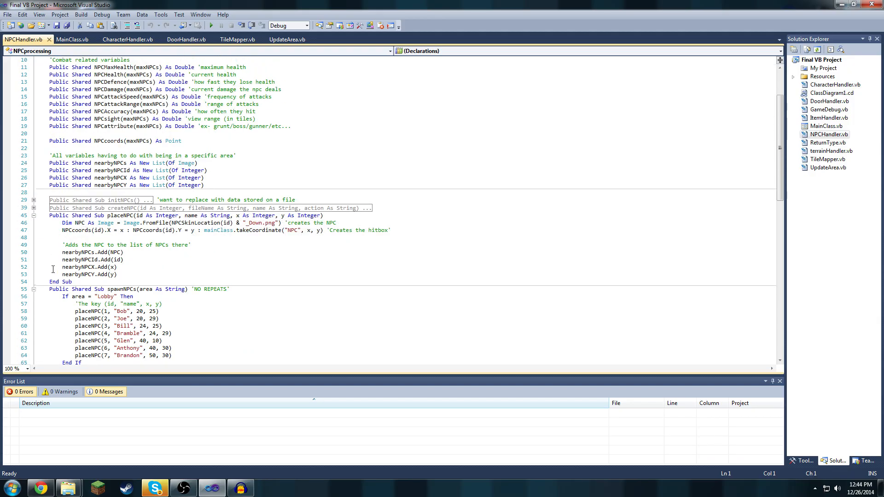
{"action": "scroll", "scroll_direction": "down", "scroll_amount": 3}
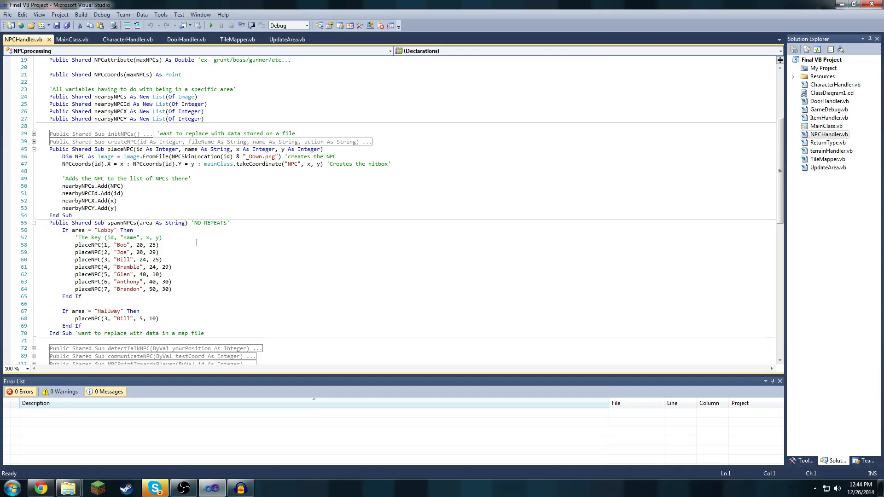
{"action": "scroll", "scroll_direction": "down", "scroll_amount": 3}
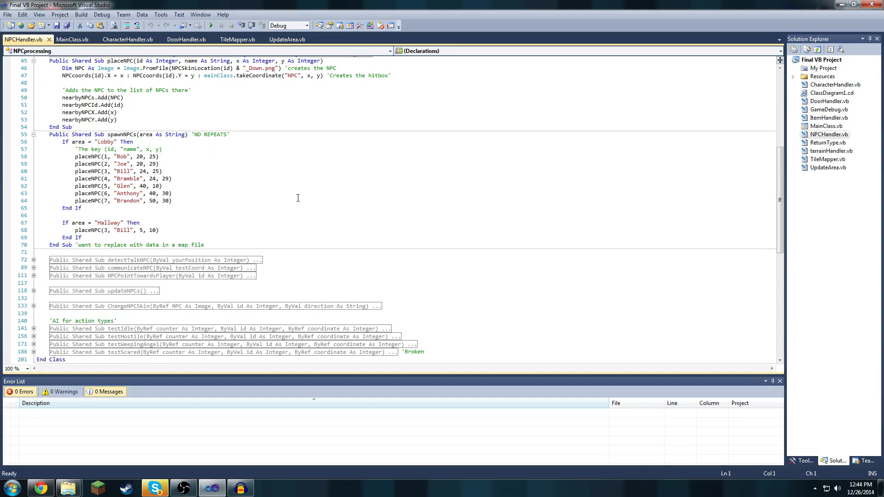
{"action": "mouse_move", "coordinate": [35, 310]}
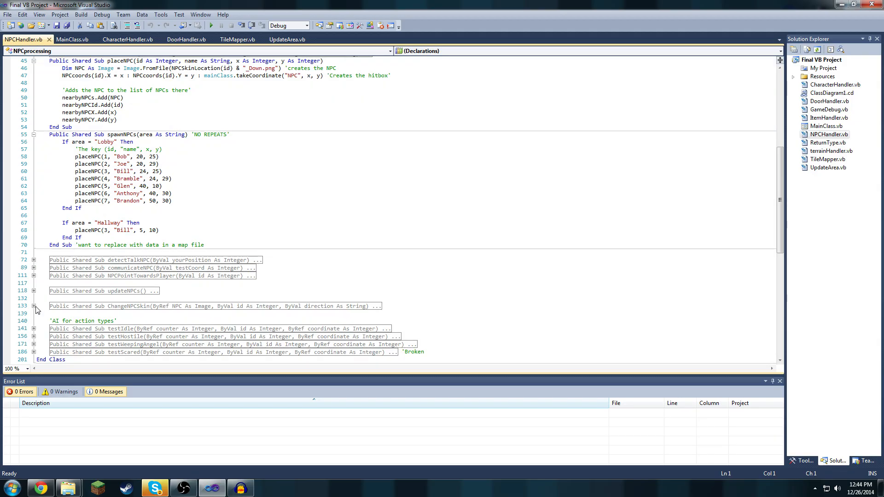
{"action": "left_click", "coordinate": [34, 276]}
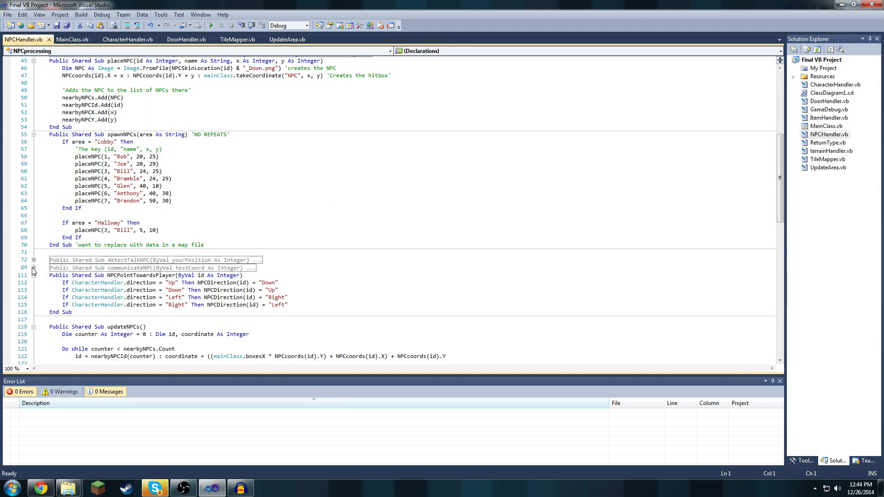